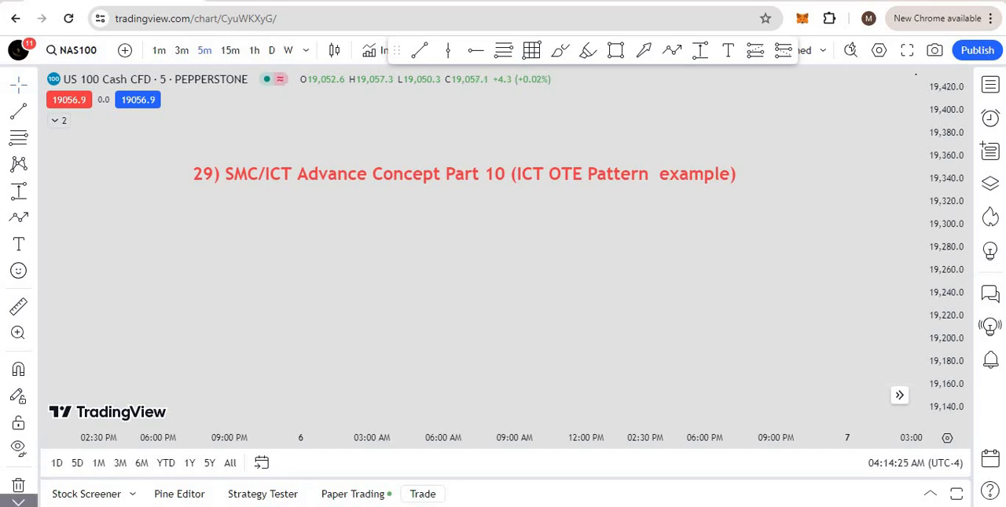
{"action": "mouse_move", "coordinate": [516, 217]}
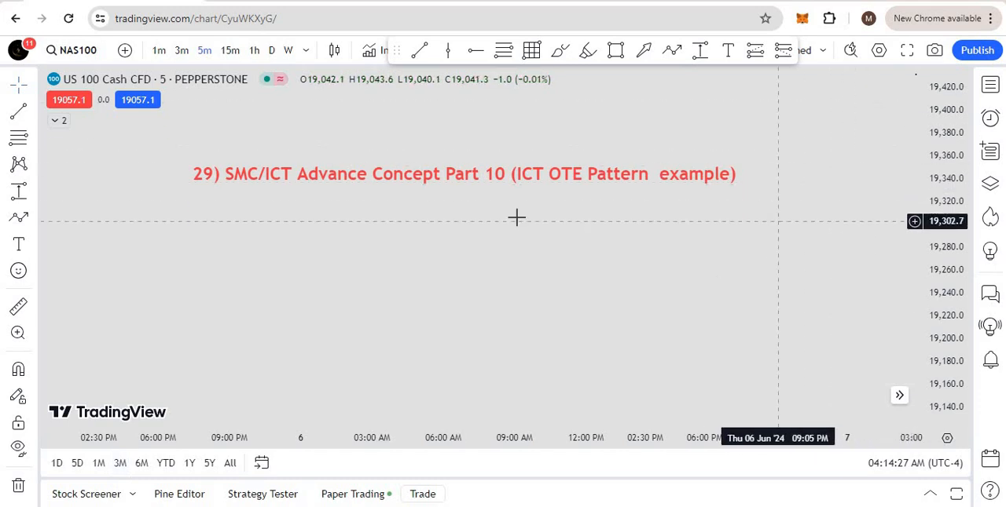
{"action": "mouse_move", "coordinate": [436, 192]}
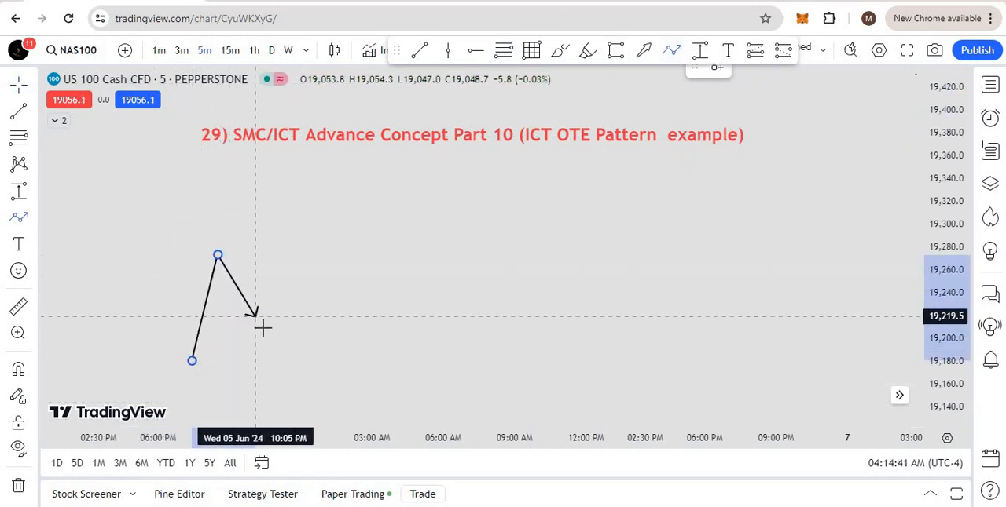
- Sketch a zigzag swing and anchor a Fib retracement from its swing low to swing high
{"action": "left_click_drag", "start_coordinate": [264, 328], "coordinate": [299, 201]}
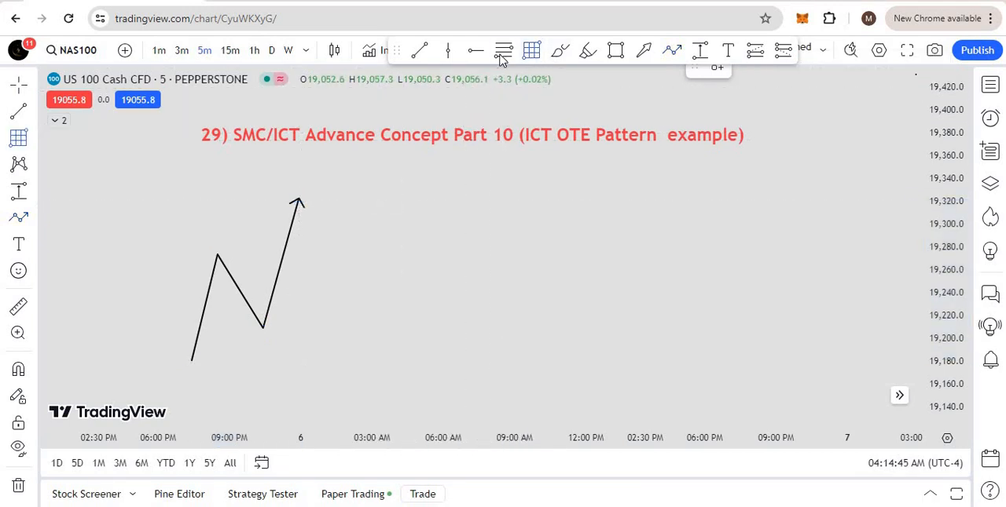
{"action": "mouse_move", "coordinate": [259, 326]}
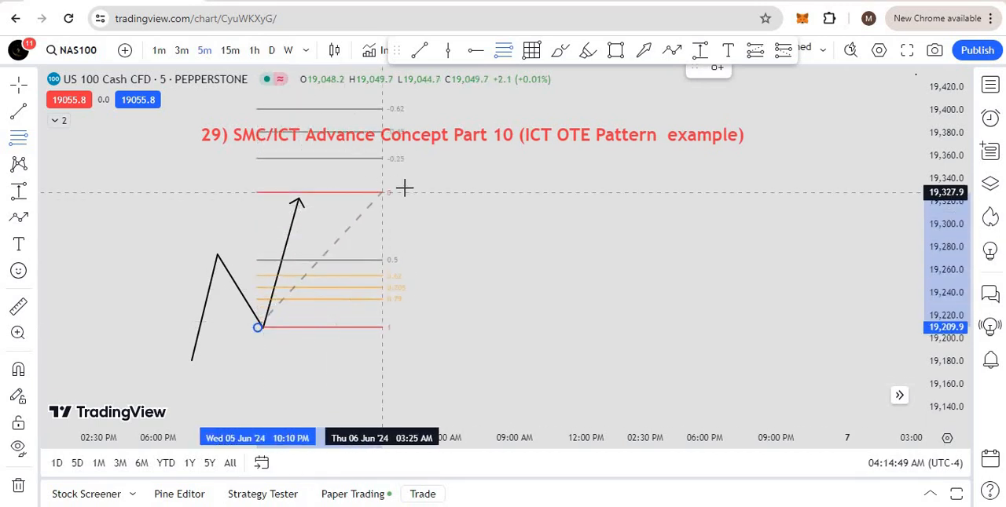
{"action": "left_click_drag", "start_coordinate": [380, 192], "coordinate": [458, 198]}
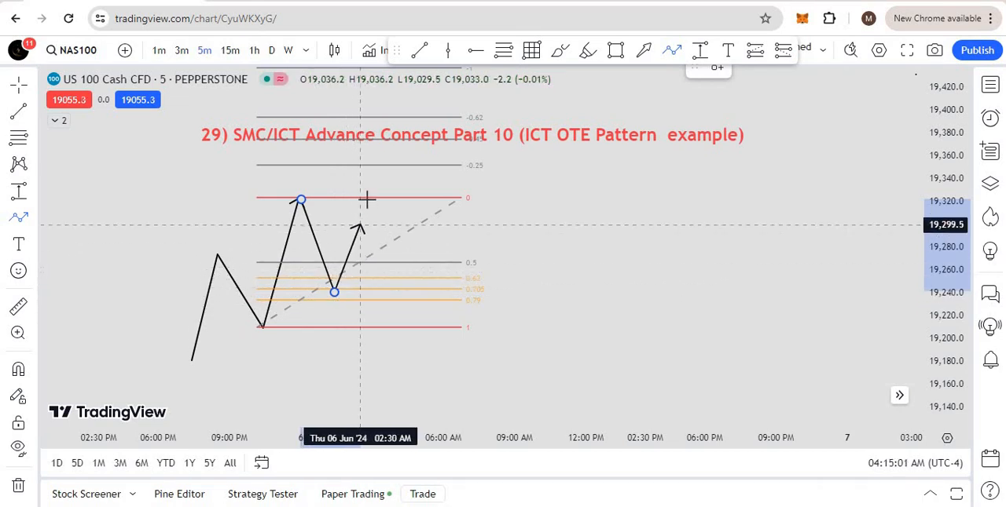
{"action": "mouse_move", "coordinate": [387, 165]}
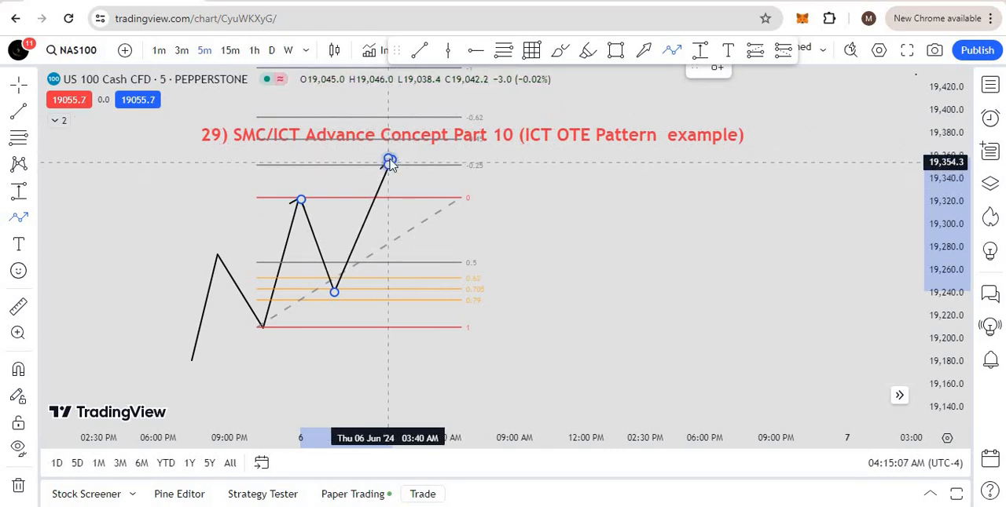
- Set the Fib retracement's first level to 0 and confirm the updated levels
{"action": "double_click", "coordinate": [389, 162]}
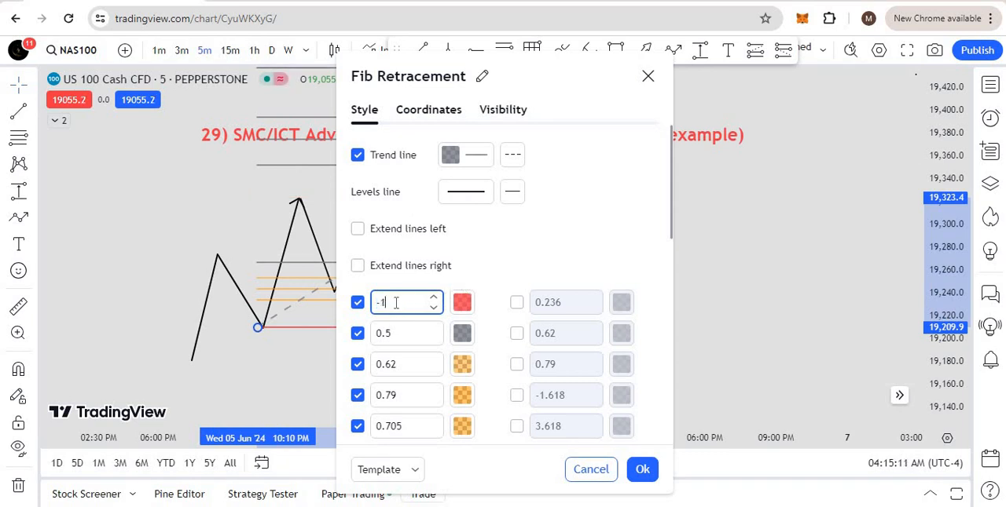
{"action": "type", "text": "0"}
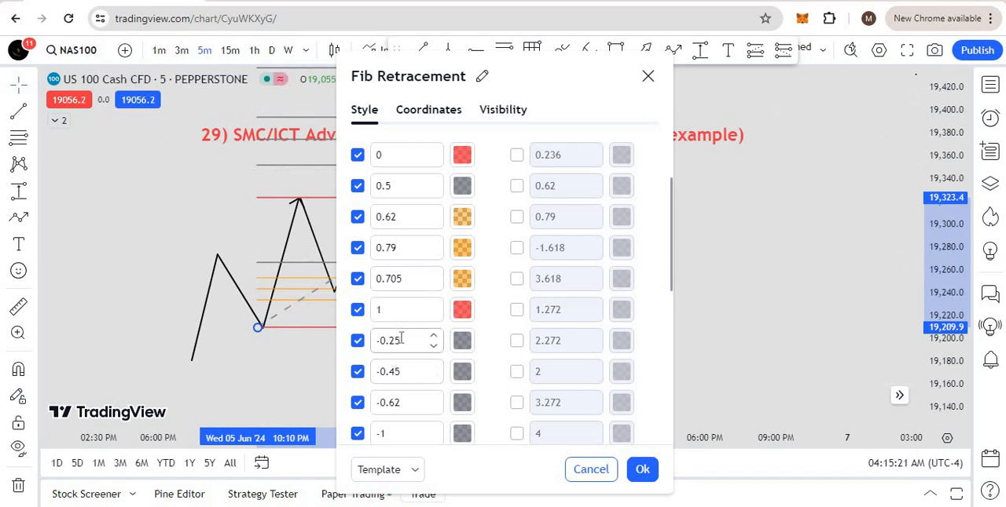
{"action": "scroll", "scroll_direction": "down", "scroll_amount": 3}
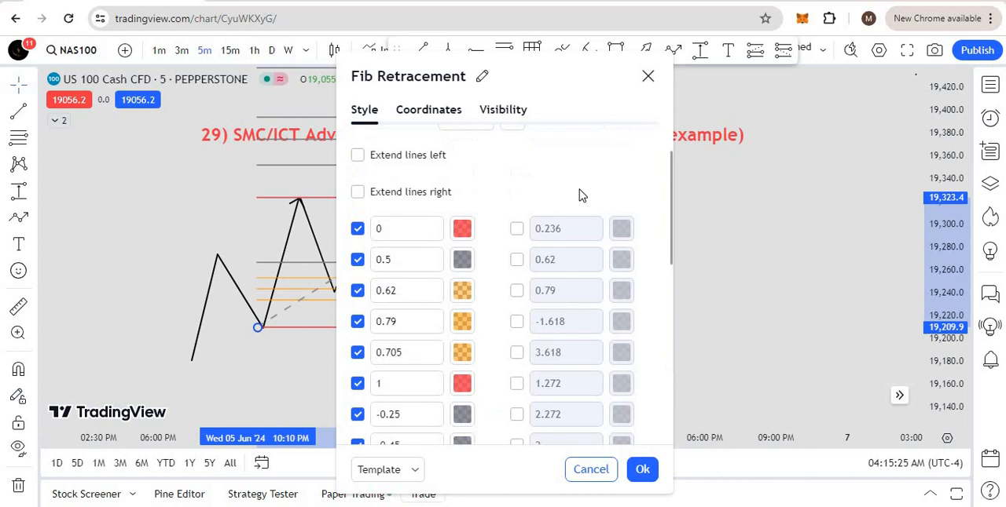
{"action": "mouse_move", "coordinate": [379, 342]}
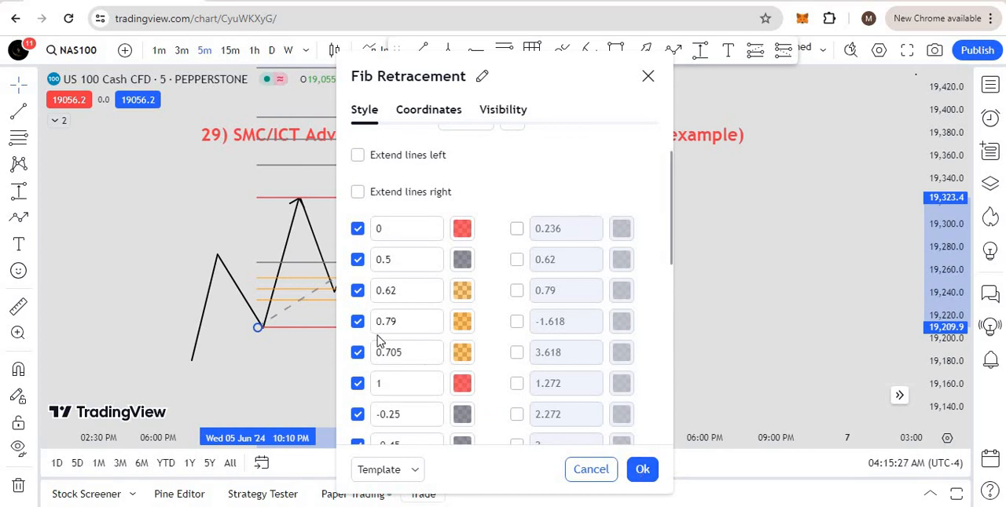
{"action": "scroll", "scroll_direction": "down", "scroll_amount": 3}
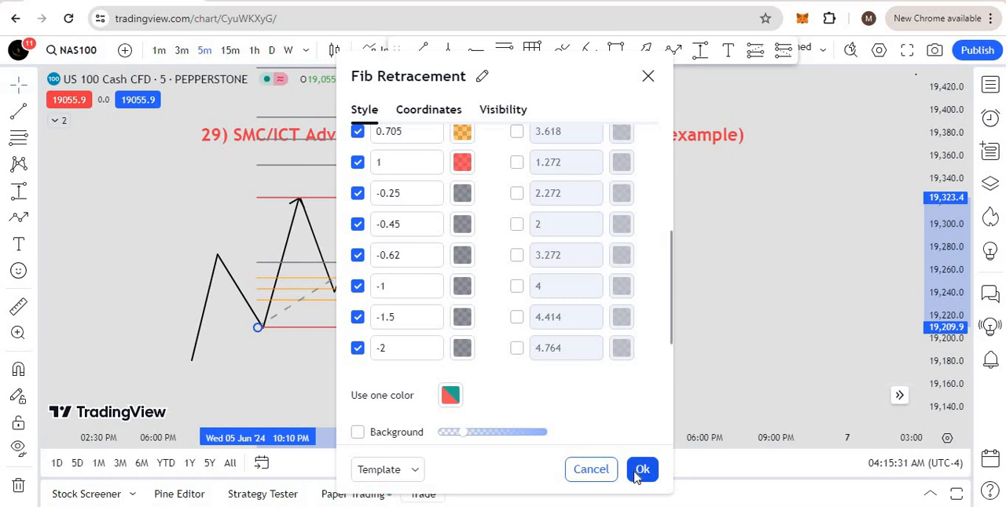
{"action": "left_click", "coordinate": [641, 468]}
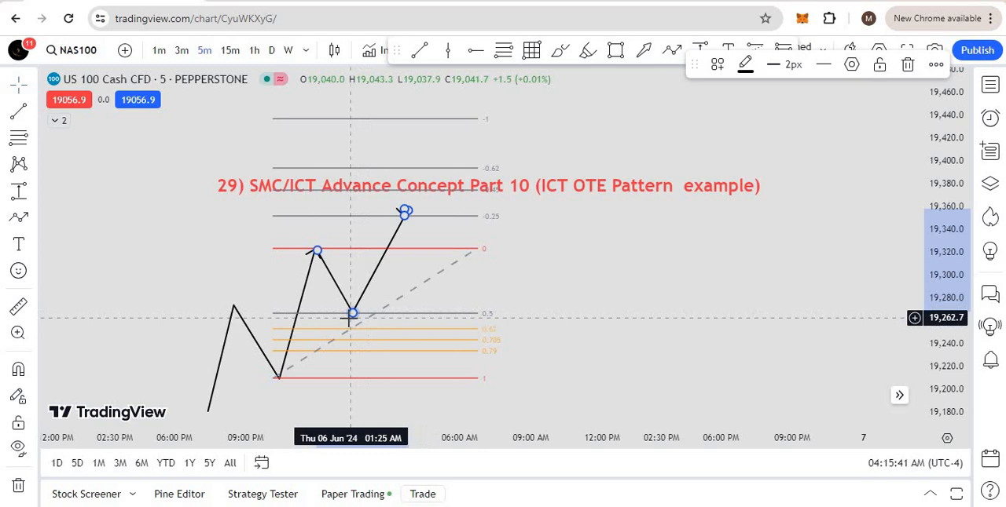
{"action": "mouse_move", "coordinate": [352, 318]}
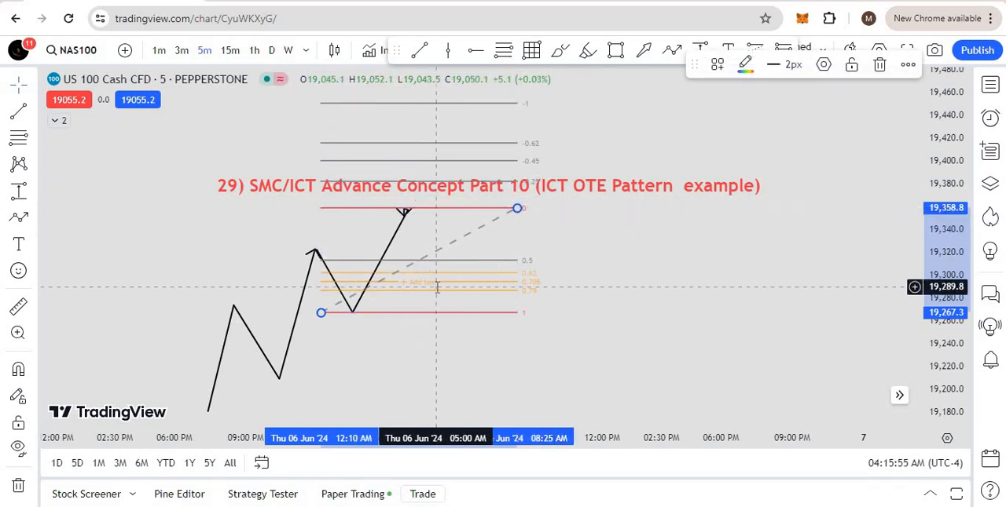
{"action": "mouse_move", "coordinate": [423, 214]}
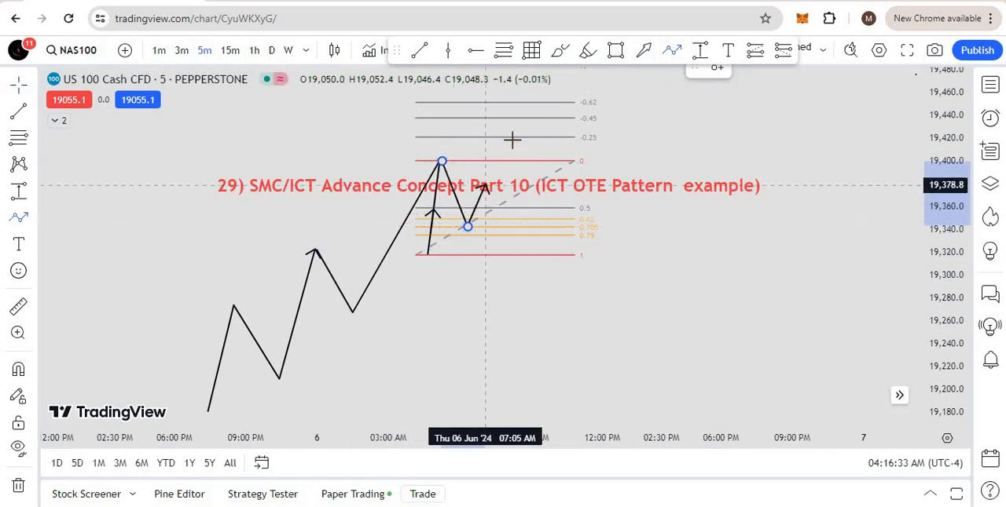
- Sketch a fresh four-point zigzag swing climbing to a higher high
{"action": "left_click_drag", "start_coordinate": [440, 228], "coordinate": [516, 127]}
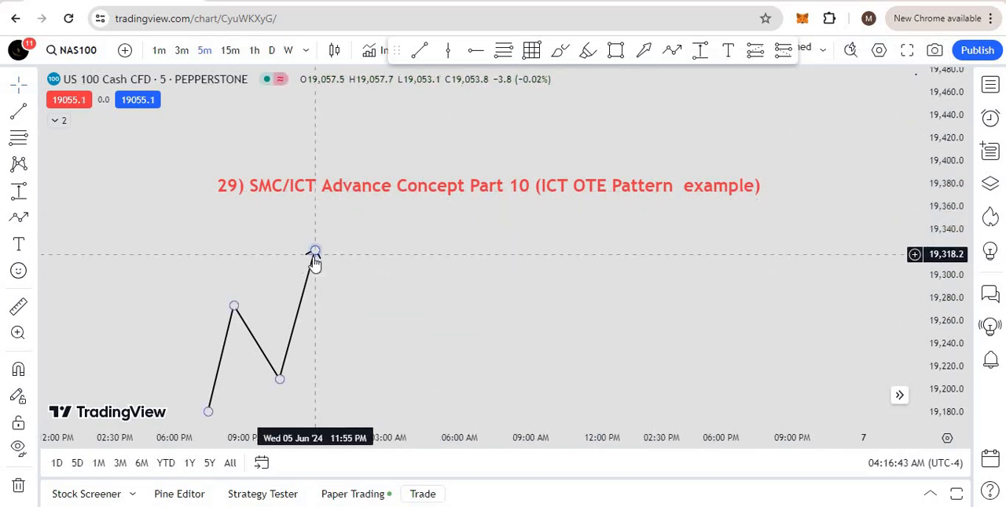
{"action": "right_click", "coordinate": [315, 255]}
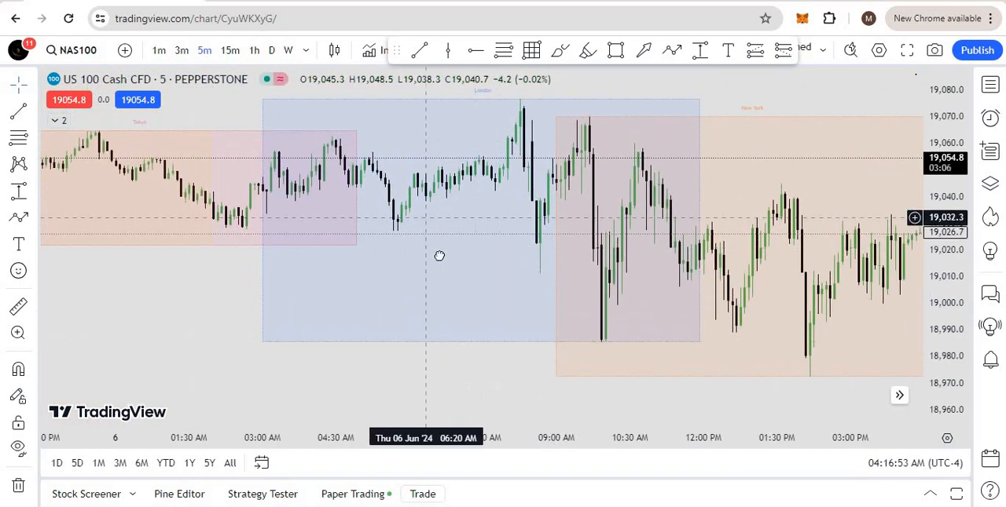
- Pan the NAS100 chart from June 6 back to the June 5 session
{"action": "left_click_drag", "start_coordinate": [440, 256], "coordinate": [596, 190]}
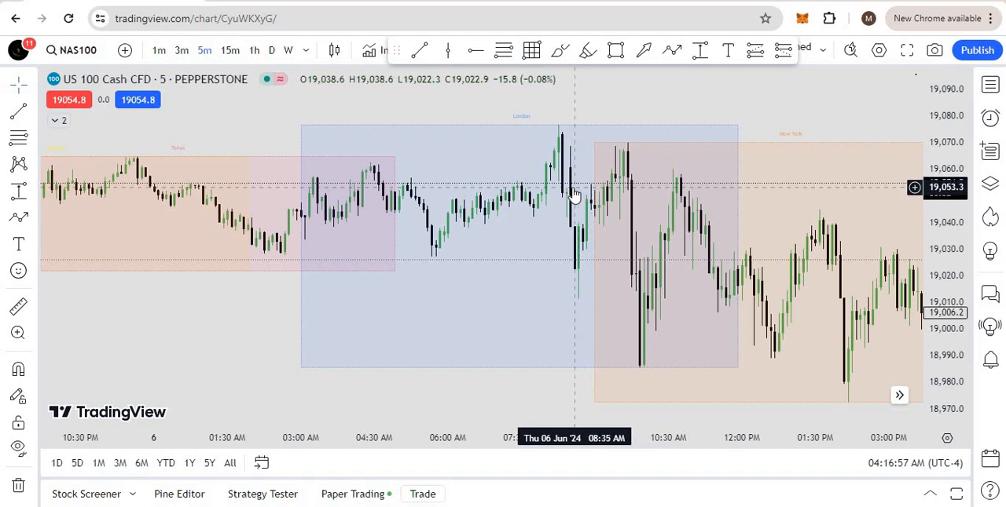
{"action": "mouse_move", "coordinate": [611, 206]}
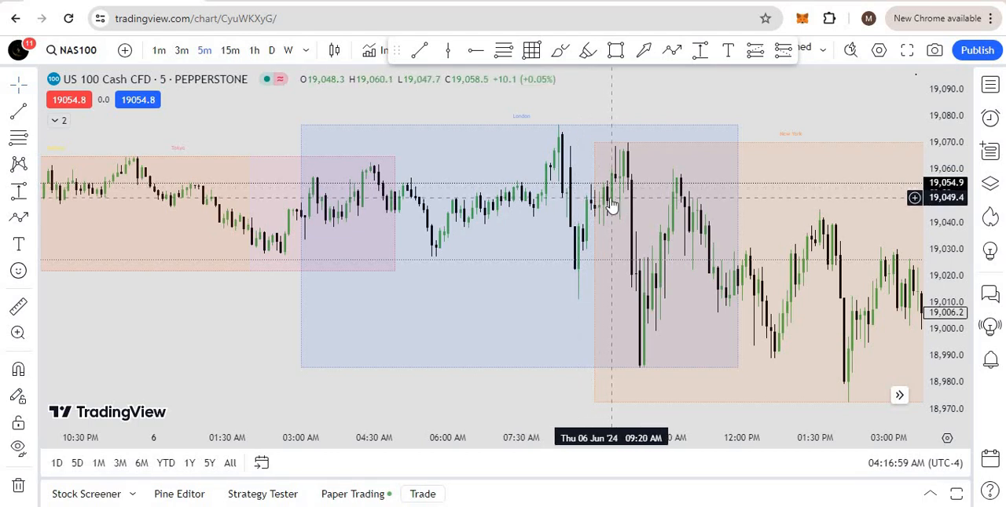
{"action": "mouse_move", "coordinate": [562, 134]}
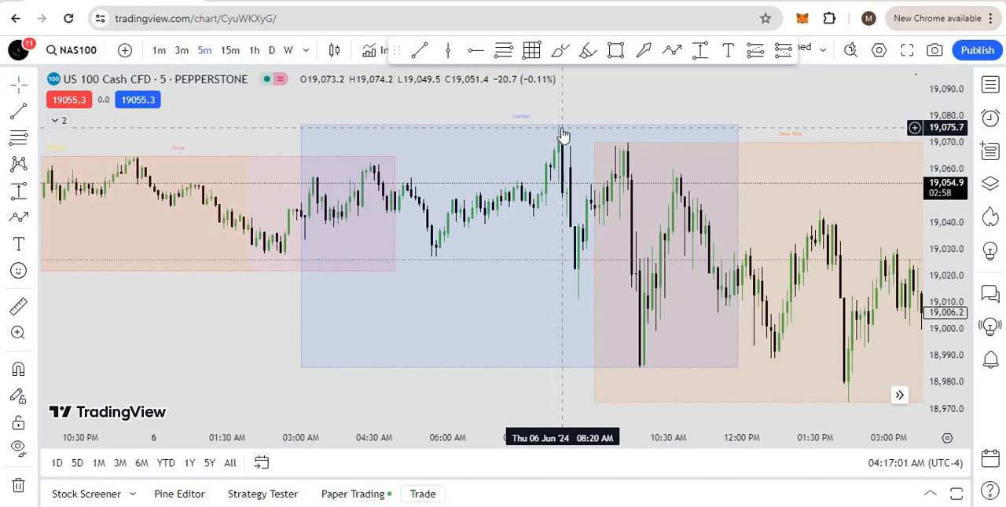
{"action": "mouse_move", "coordinate": [550, 150]}
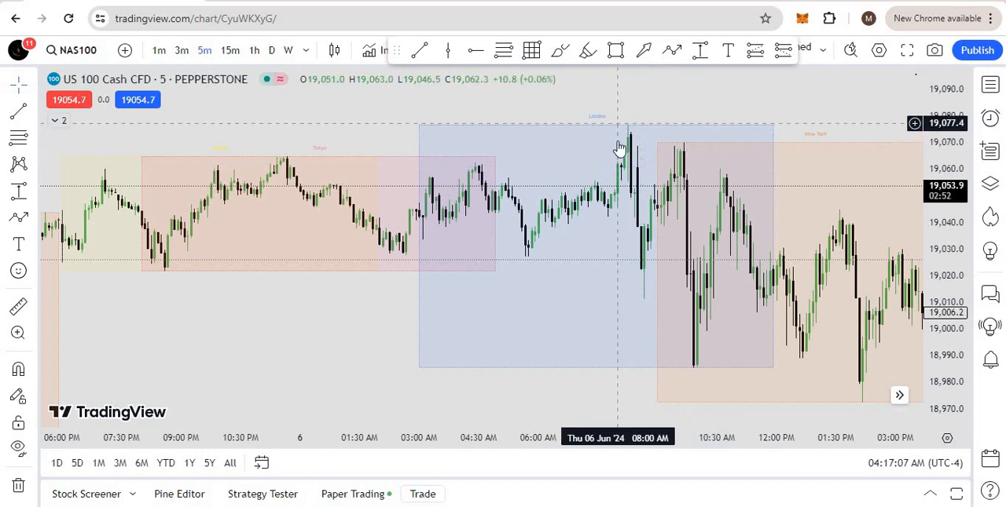
{"action": "mouse_move", "coordinate": [643, 248]}
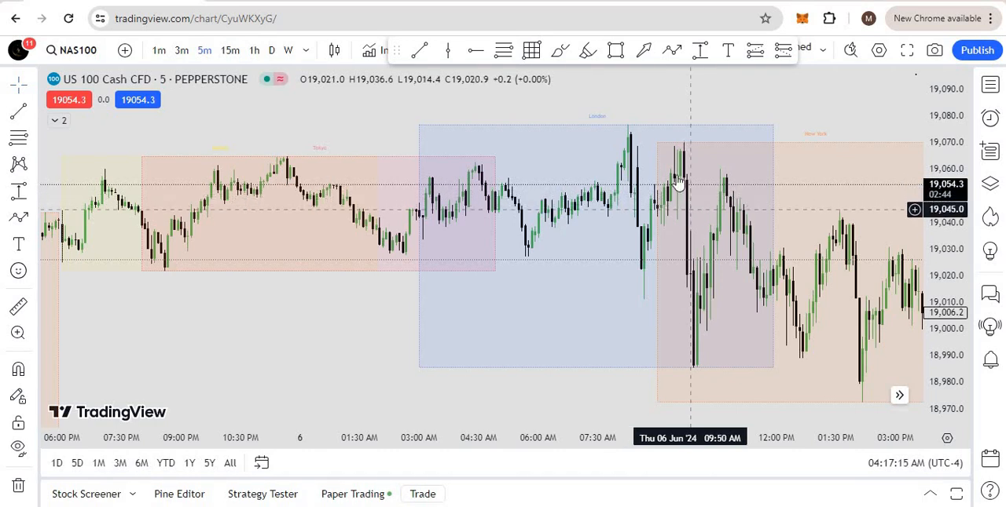
{"action": "mouse_move", "coordinate": [699, 226]}
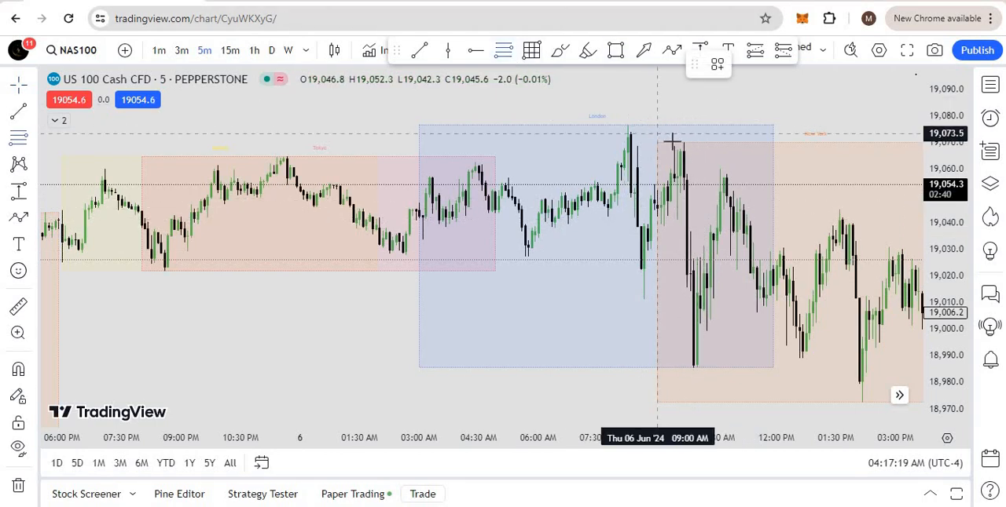
{"action": "left_click_drag", "start_coordinate": [675, 143], "coordinate": [711, 255]}
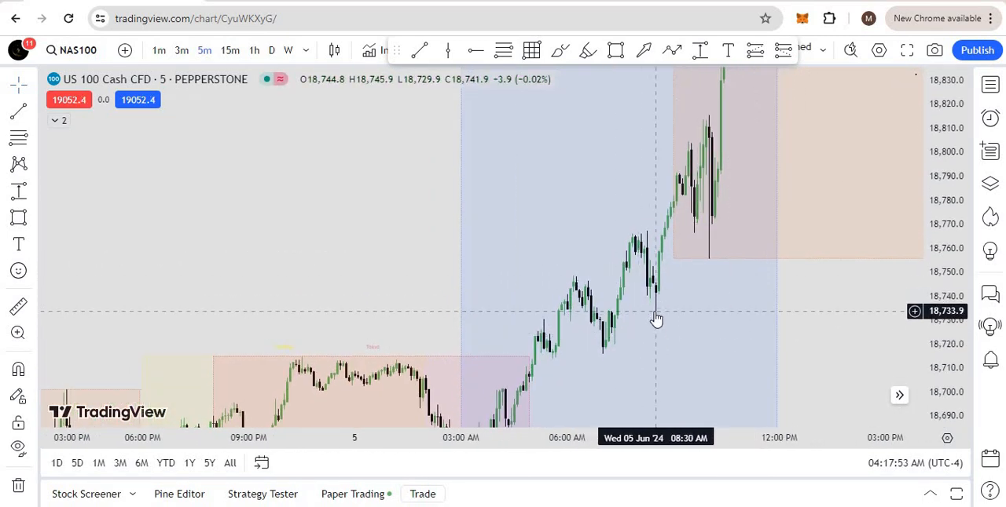
{"action": "mouse_move", "coordinate": [622, 324]}
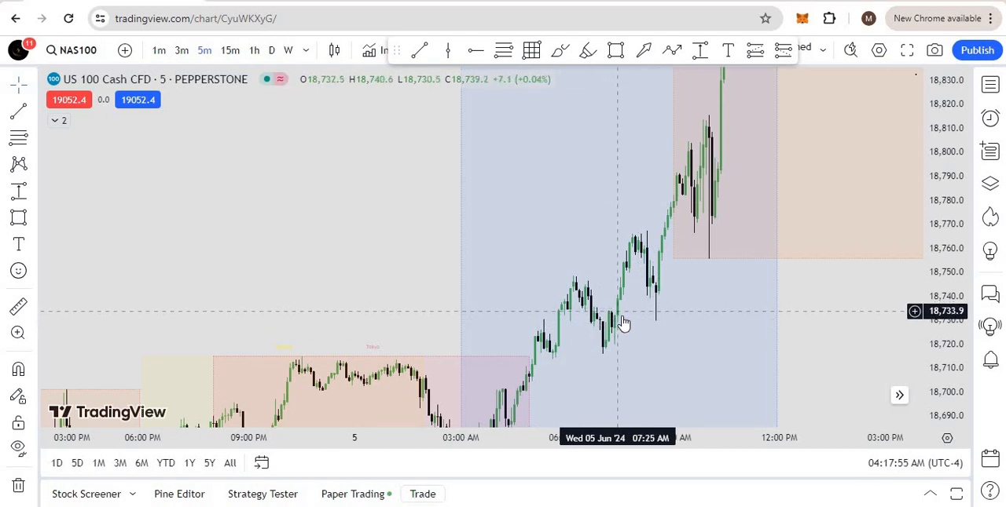
{"action": "mouse_move", "coordinate": [694, 149]}
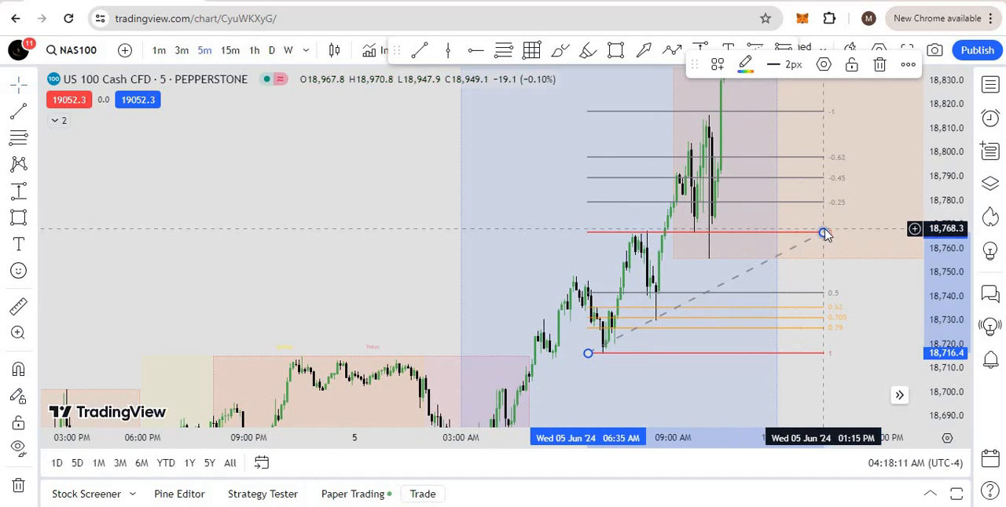
- Move the Fib onto the later June 5 leg, 11:05 AM low to 06:30 PM high
{"action": "left_click_drag", "start_coordinate": [825, 232], "coordinate": [854, 142]}
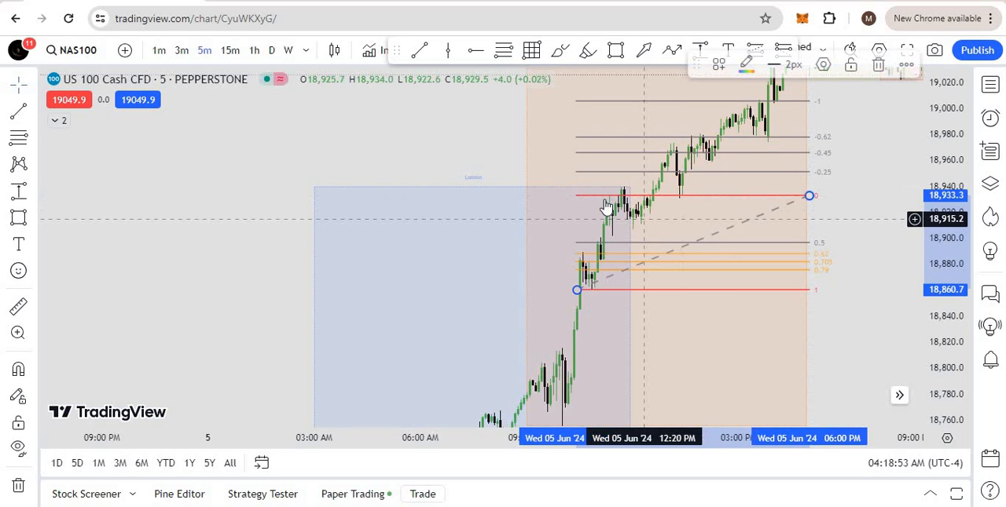
{"action": "mouse_move", "coordinate": [611, 240]}
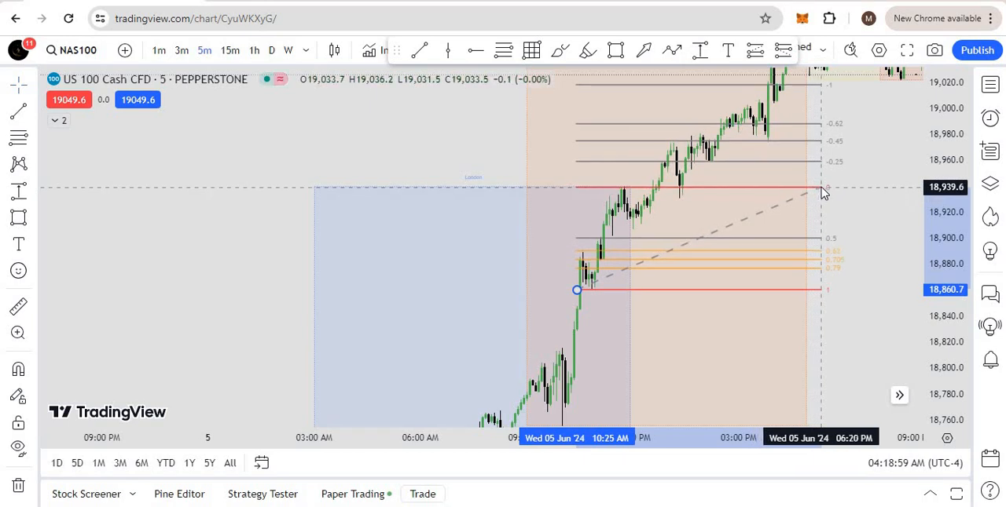
{"action": "left_click", "coordinate": [663, 187]}
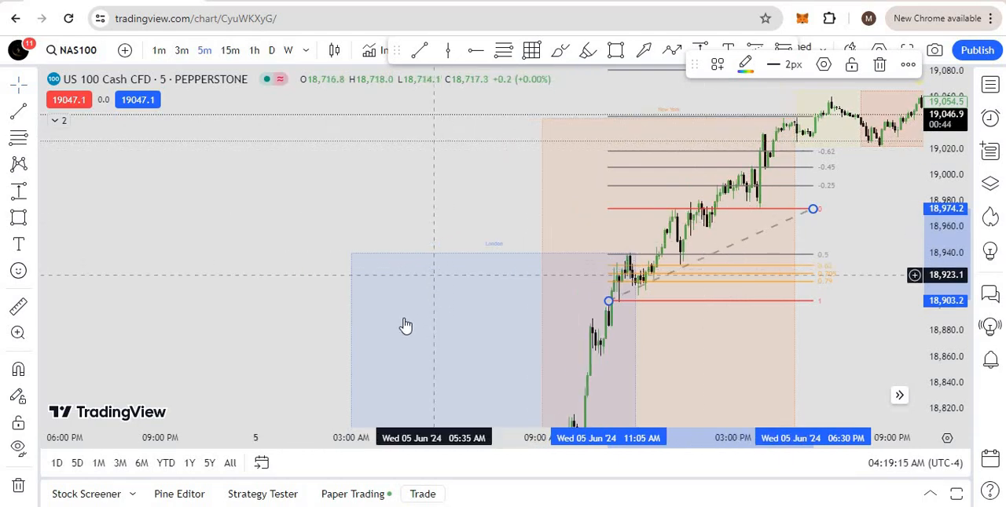
- Pan the chart back to the Tuesday June 4 session and its killzone boxes
{"action": "left_click_drag", "start_coordinate": [405, 325], "coordinate": [245, 301]}
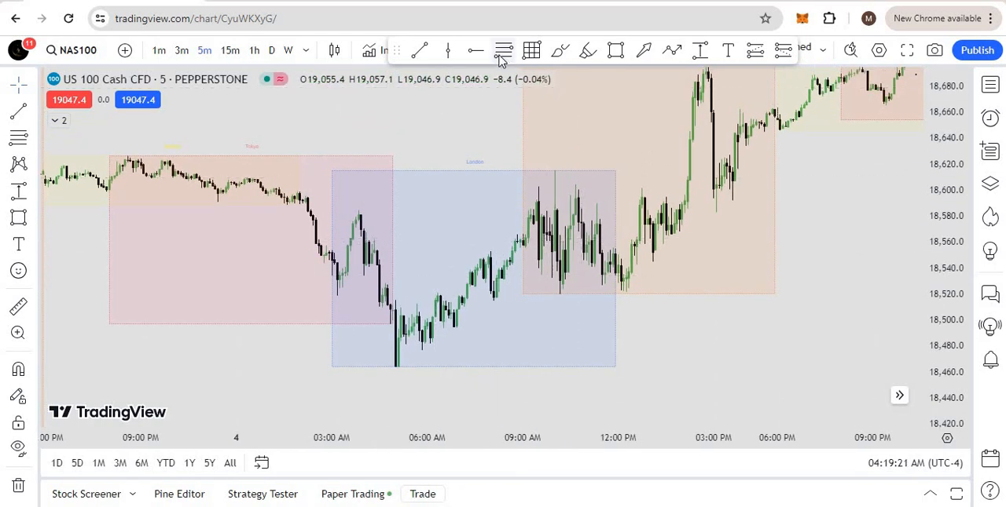
{"action": "mouse_move", "coordinate": [541, 226]}
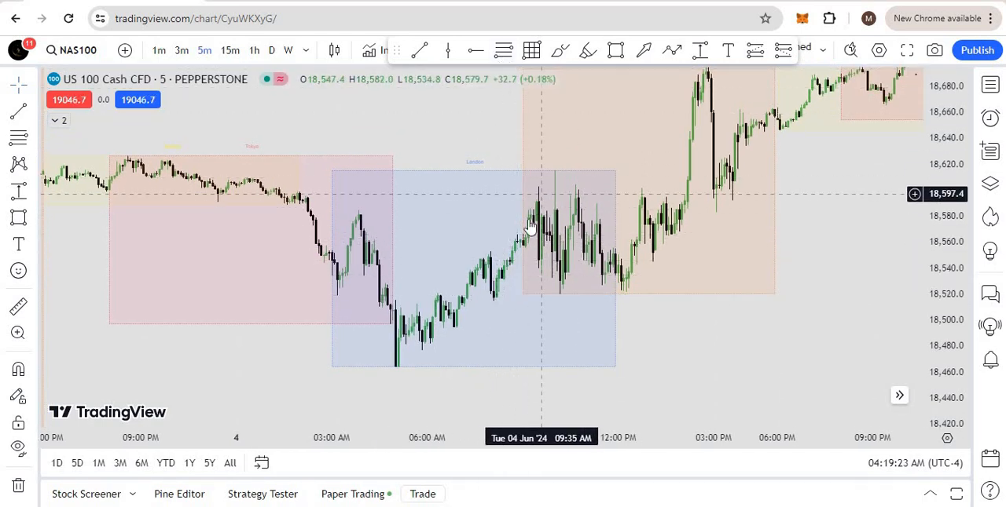
{"action": "mouse_move", "coordinate": [486, 299]}
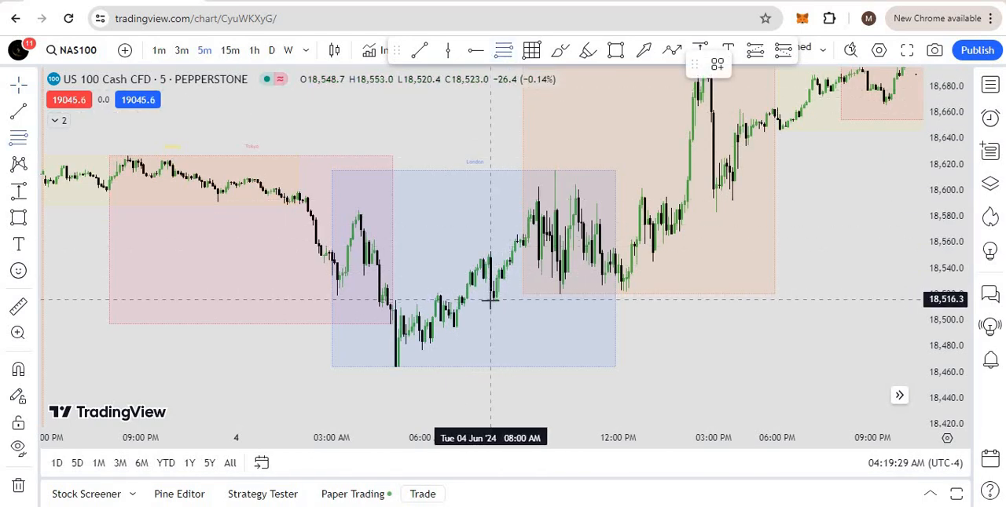
- Draw a Fib retracement from the June 4 08:55 morning low up to the afternoon high
{"action": "left_click_drag", "start_coordinate": [490, 301], "coordinate": [776, 188]}
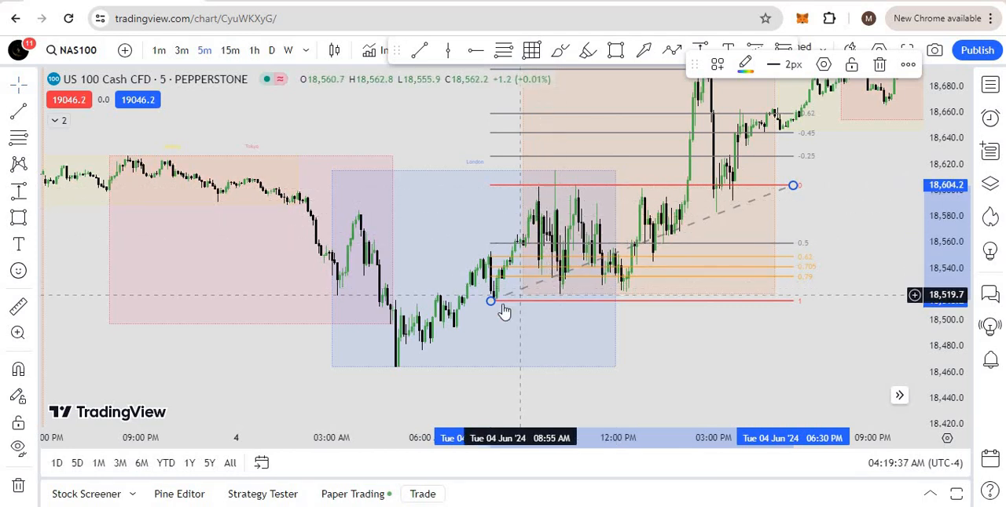
{"action": "mouse_move", "coordinate": [503, 307]}
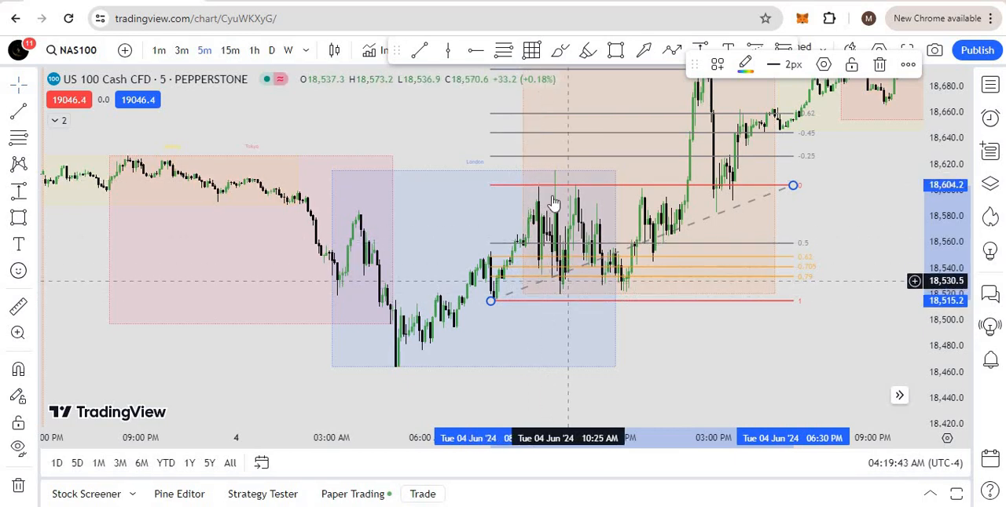
{"action": "mouse_move", "coordinate": [569, 208]}
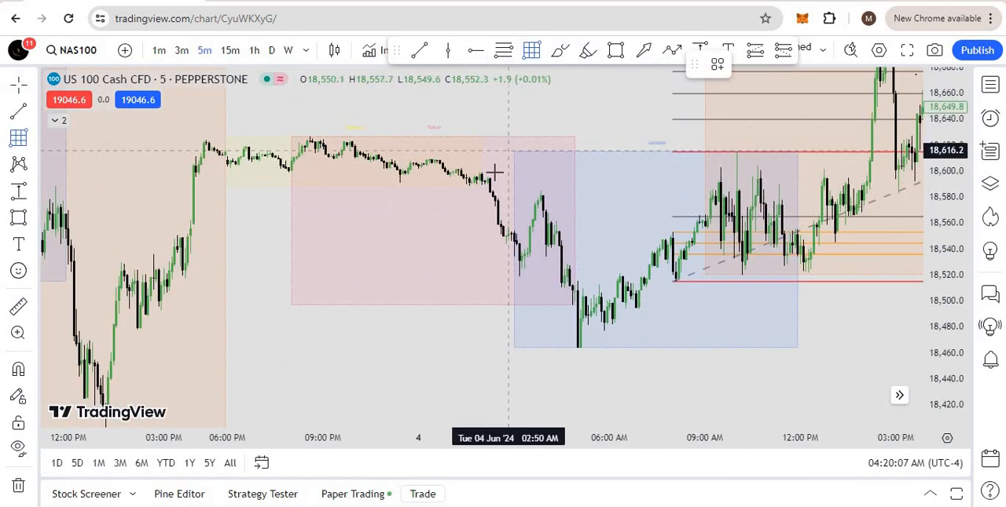
- Draw a downward Fib from the June 4 02:15 AM high to the 10:05 AM low and deselect it
{"action": "left_click_drag", "start_coordinate": [491, 180], "coordinate": [724, 274]}
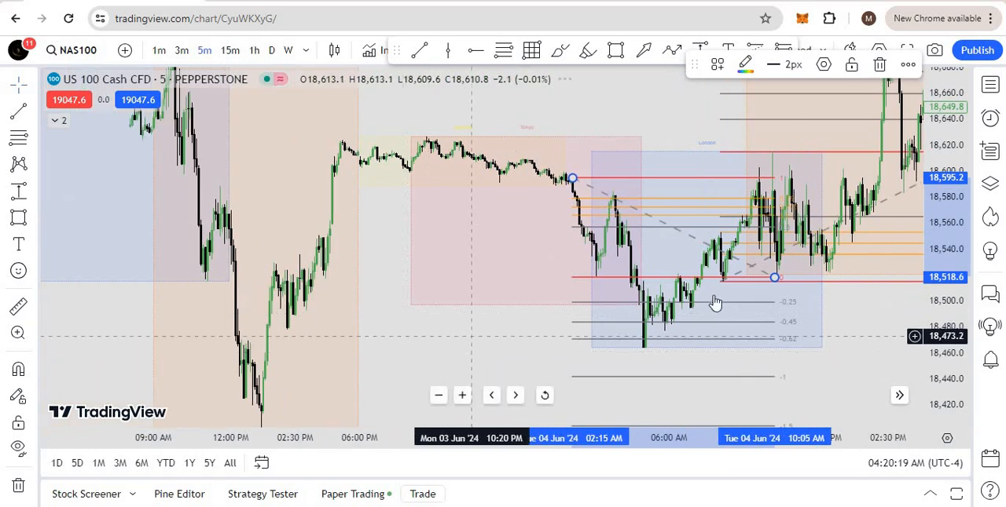
{"action": "right_click", "coordinate": [715, 301]}
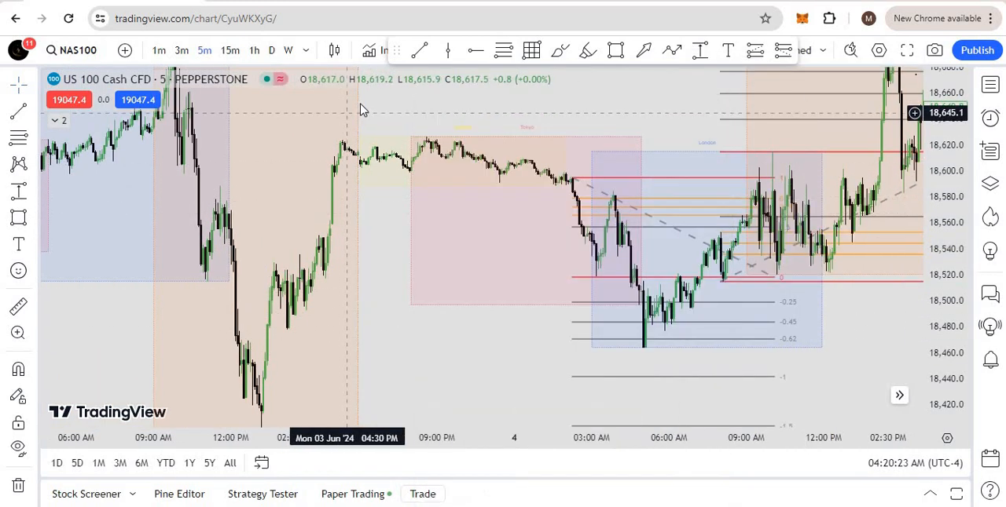
{"action": "right_click", "coordinate": [361, 110]}
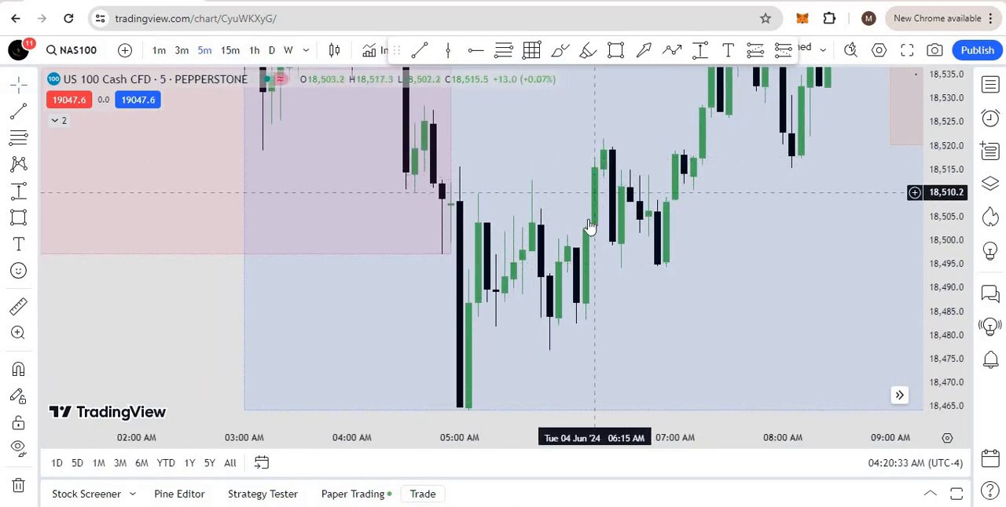
{"action": "mouse_move", "coordinate": [534, 349]}
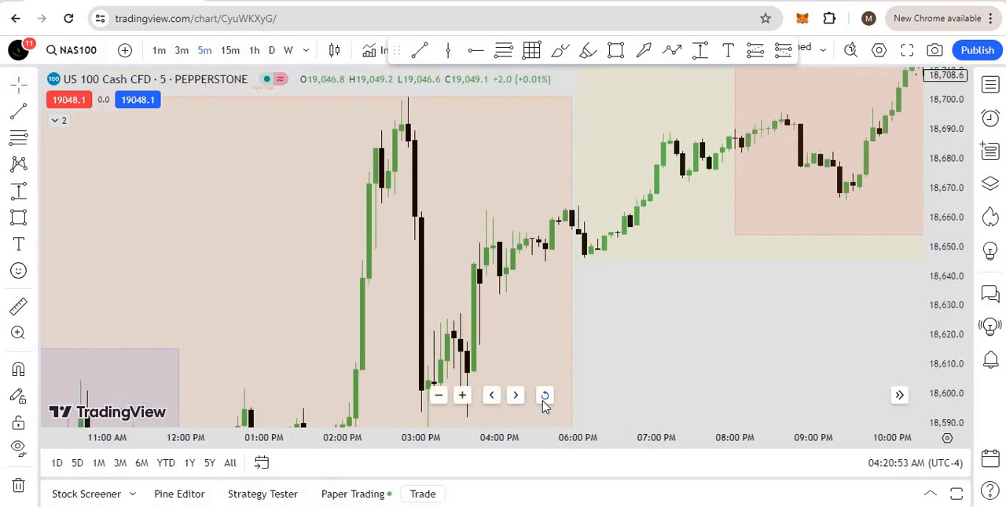
{"action": "mouse_move", "coordinate": [544, 396]}
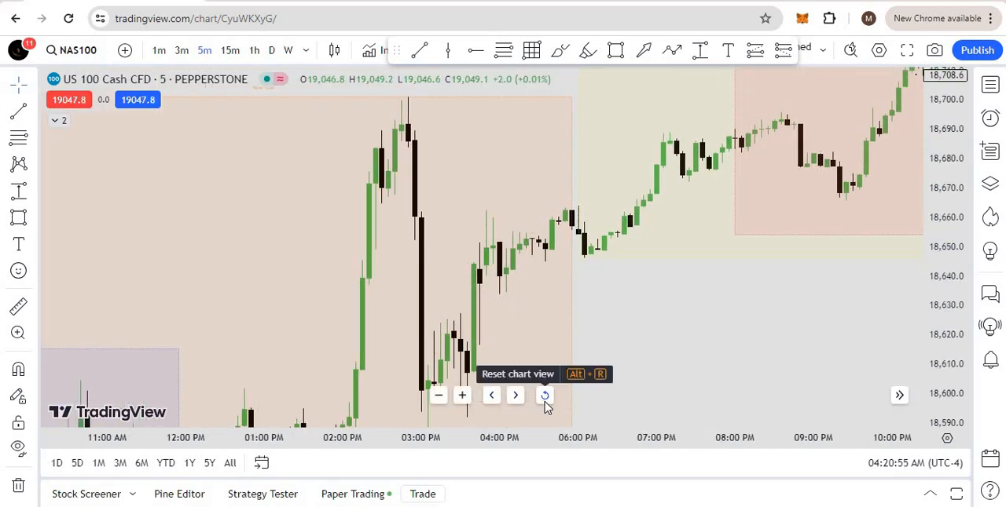
{"action": "mouse_move", "coordinate": [632, 343]}
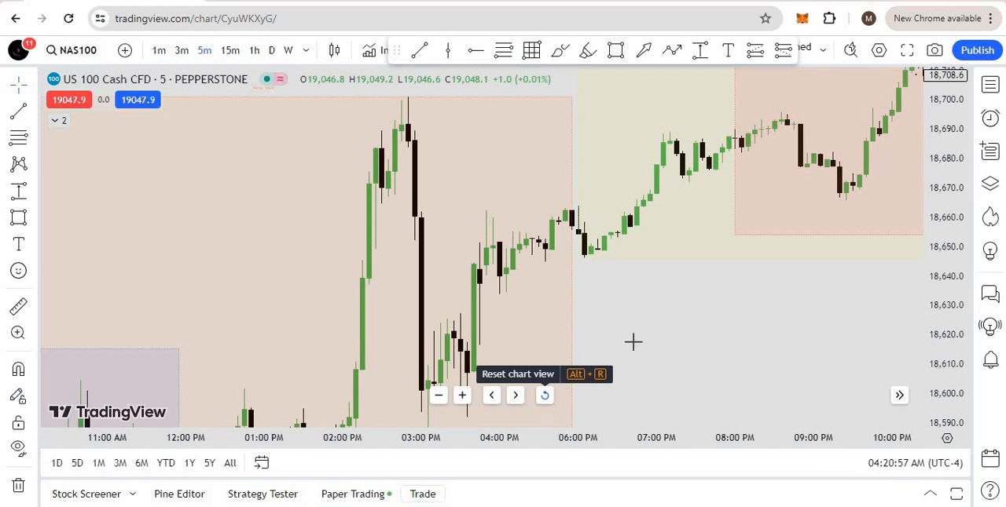